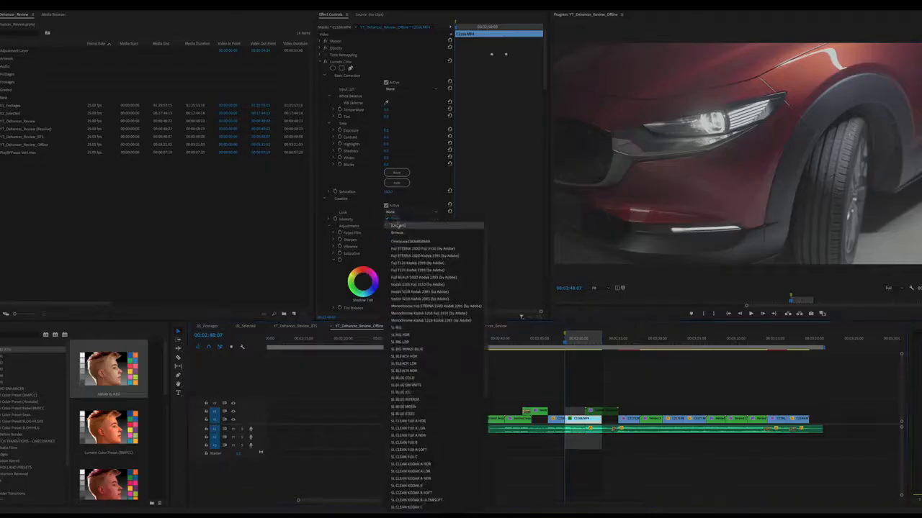
Apply a dark, high-contrast Lumetri creative look to the car clip and reopen the looks list.
click(398, 225)
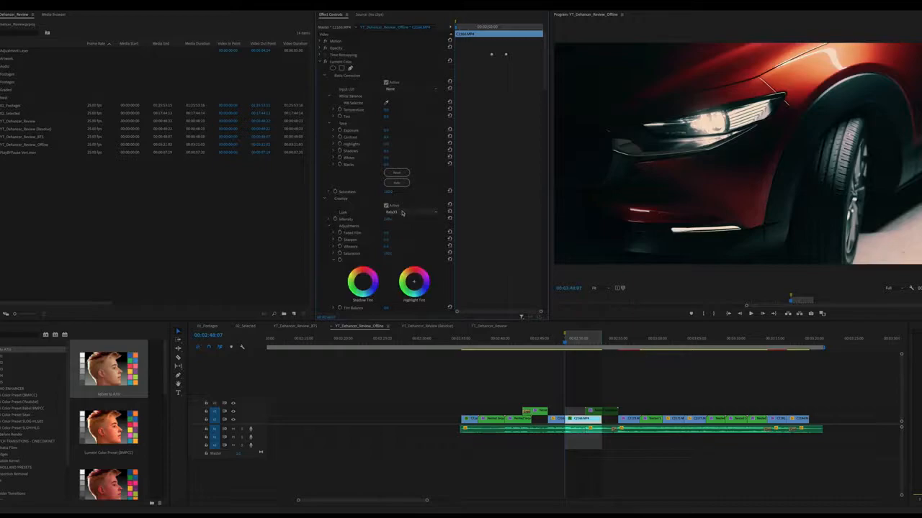
click(412, 212)
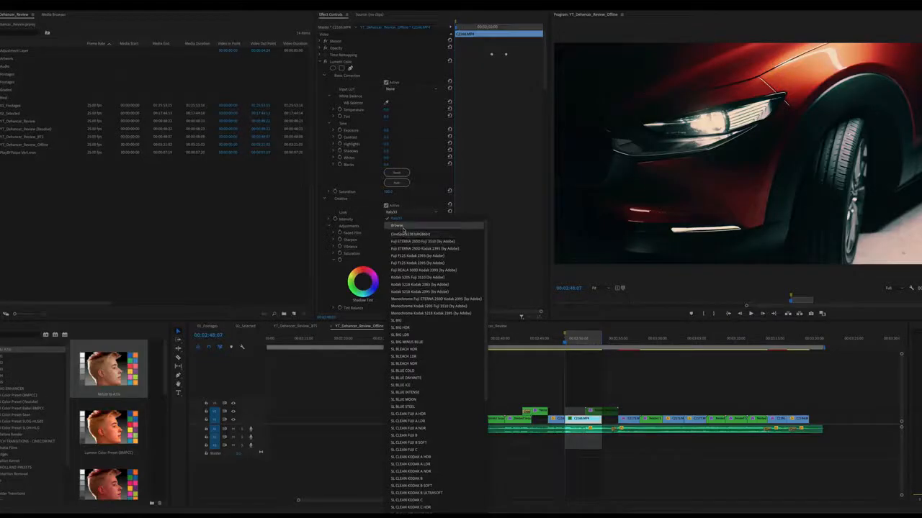
click(397, 226)
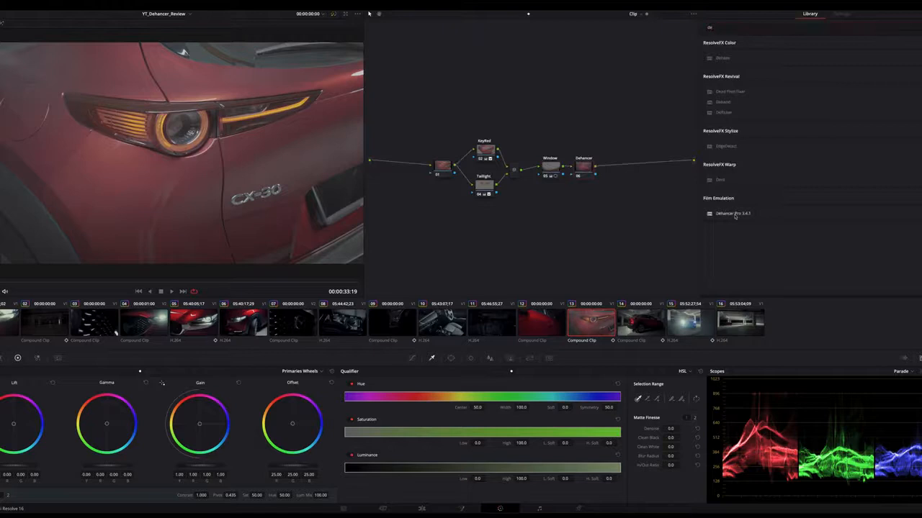
Show the Dehancer Pro node settings and expand the film profile list.
click(841, 13)
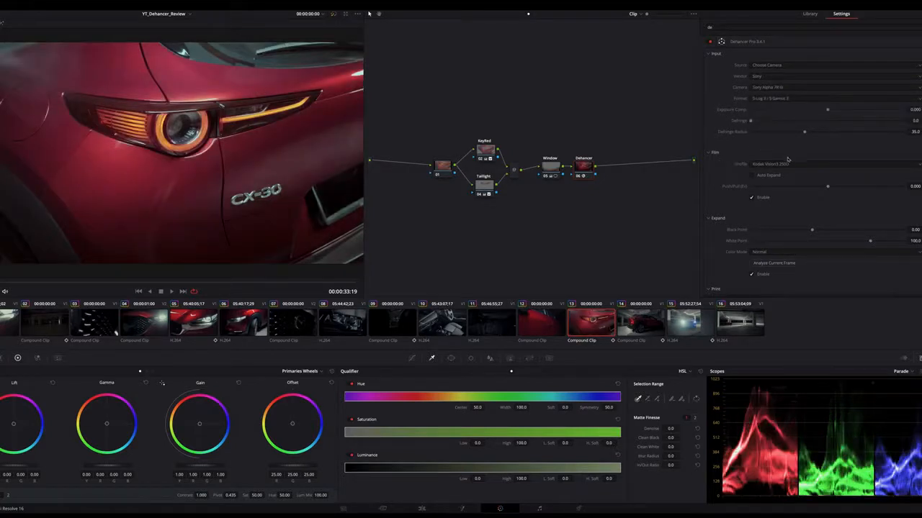
click(770, 164)
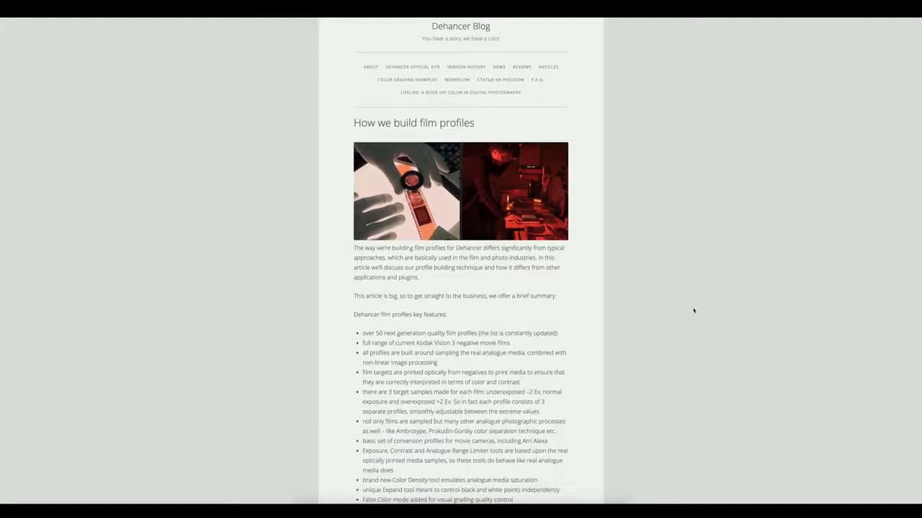
Scroll the 'How we build film profiles' article through negative sampling to Push / Pull.
scroll(down, 3)
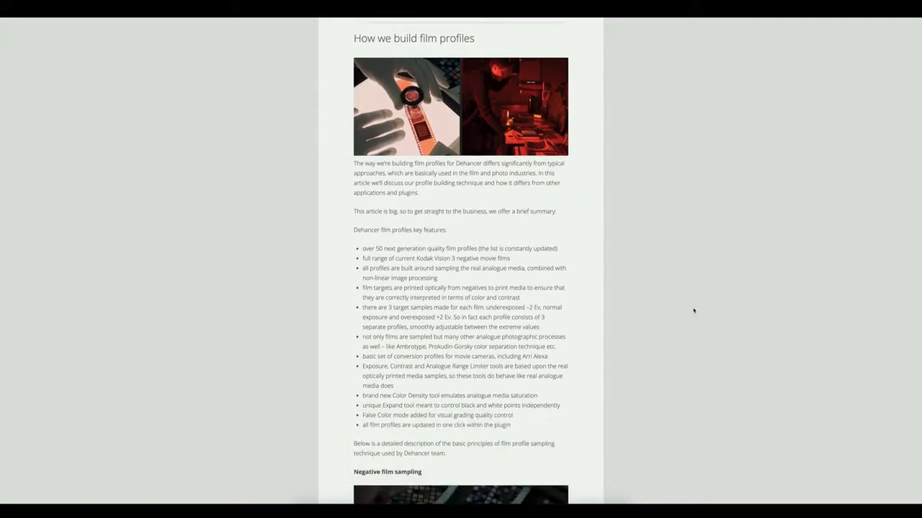
scroll(down, 3)
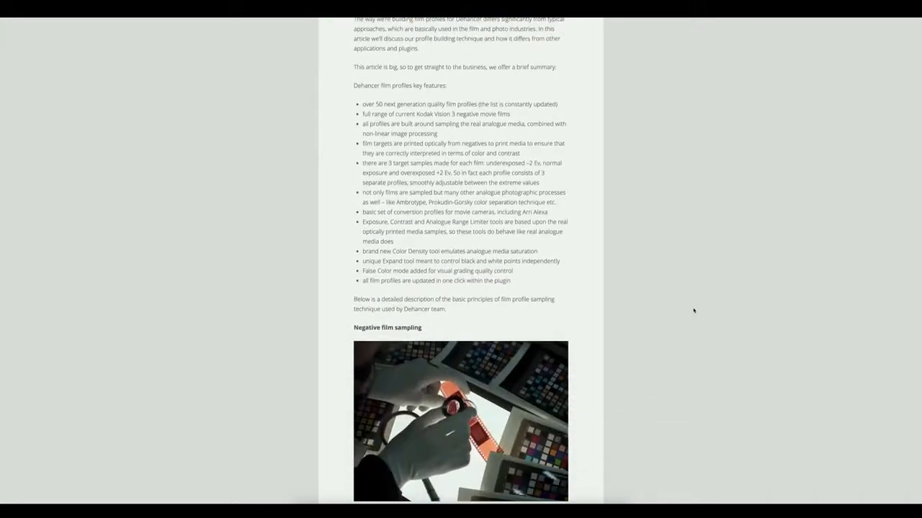
scroll(down, 3)
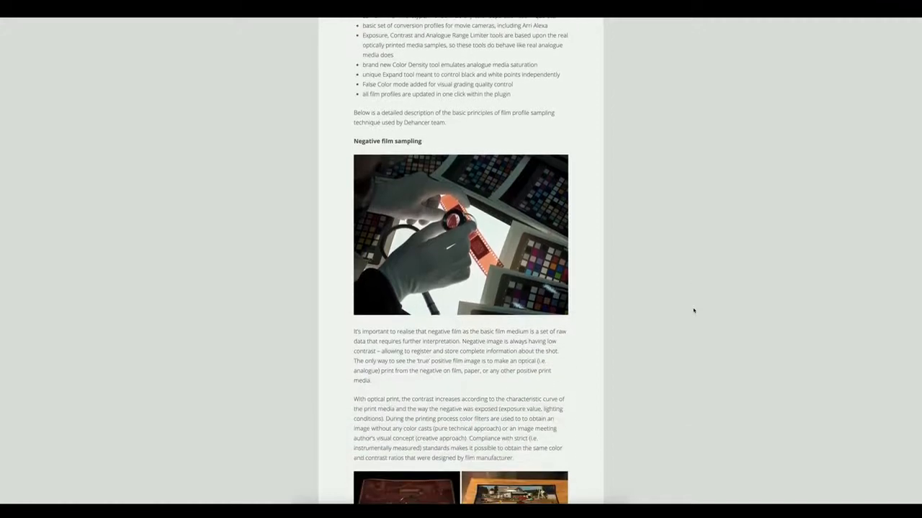
scroll(down, 3)
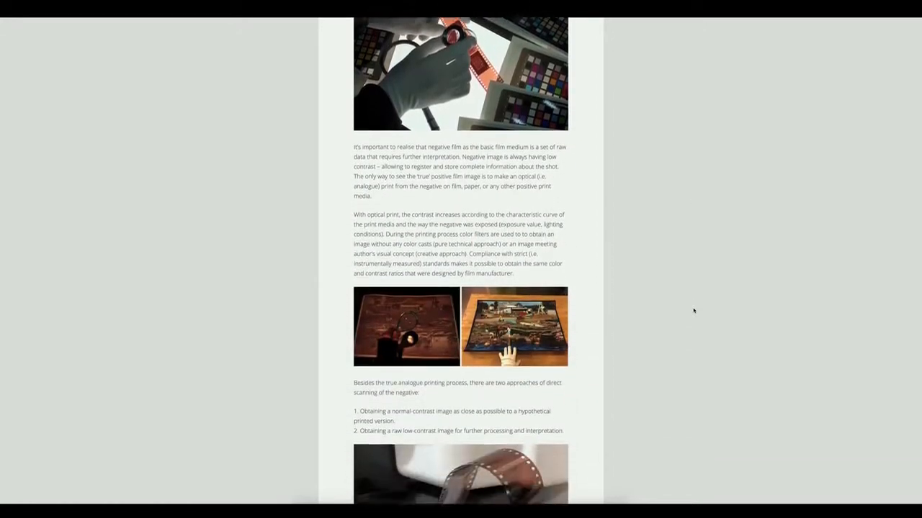
scroll(down, 3)
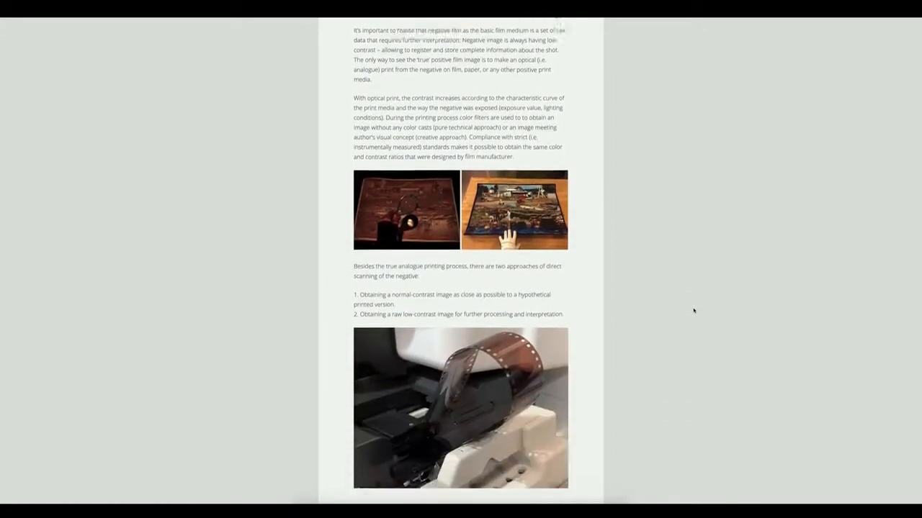
scroll(down, 3)
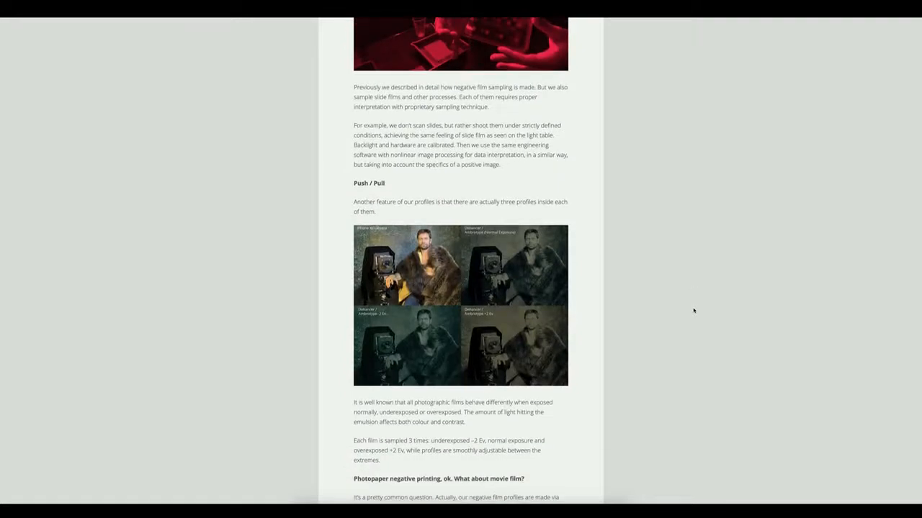
scroll(down, 3)
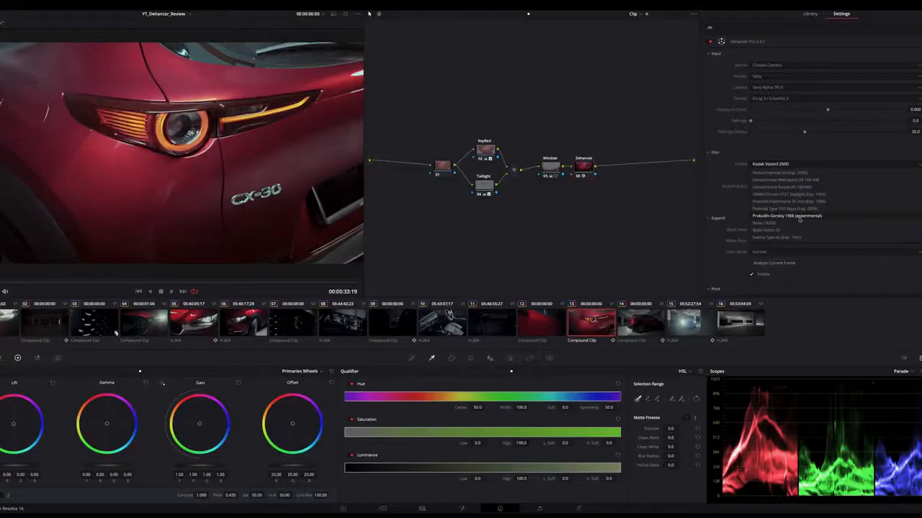
Pick the Prokudin-Gorsky 1906 profile and set Push/Pull to -1.584.
click(787, 216)
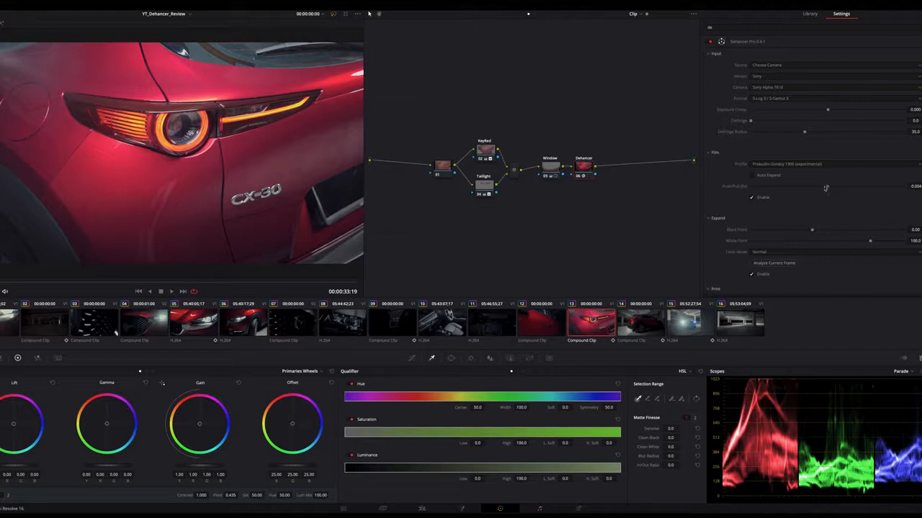
drag(827, 186, 765, 186)
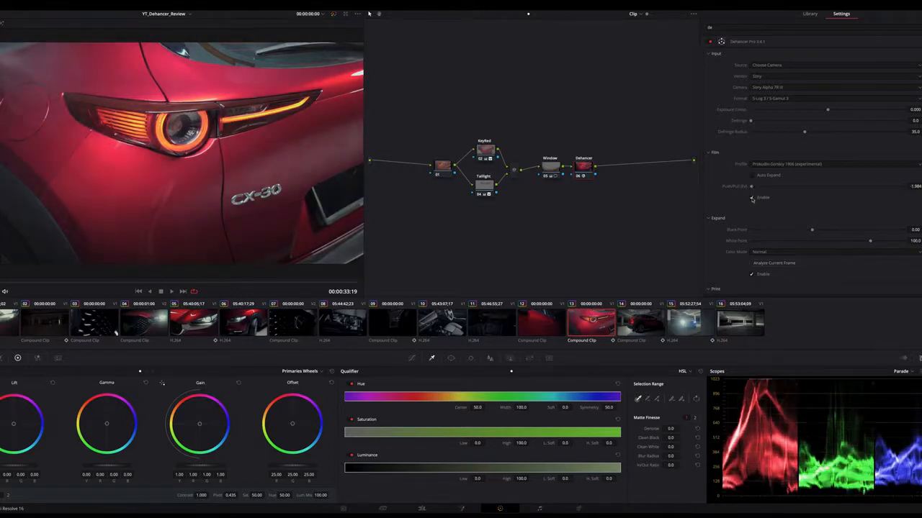
Scroll the Dehancer settings down to the Halation controls.
scroll(down, 3)
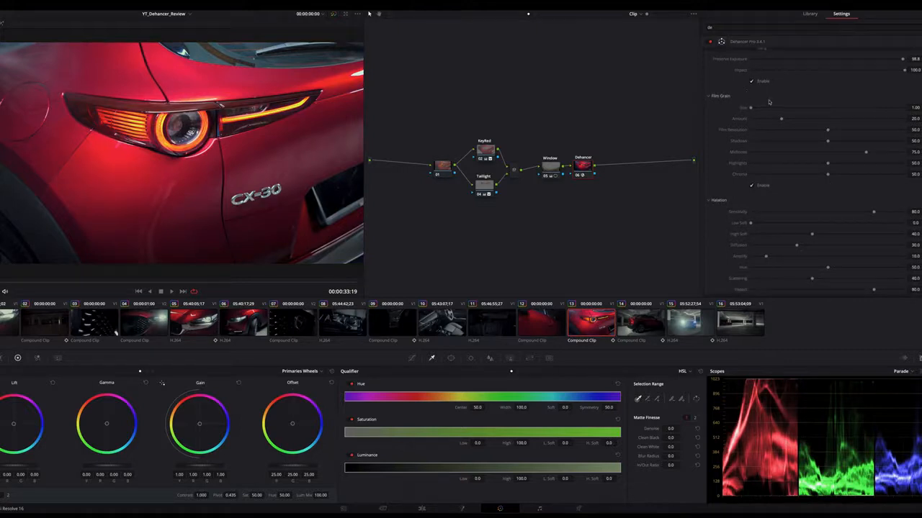
mouse_move(782, 158)
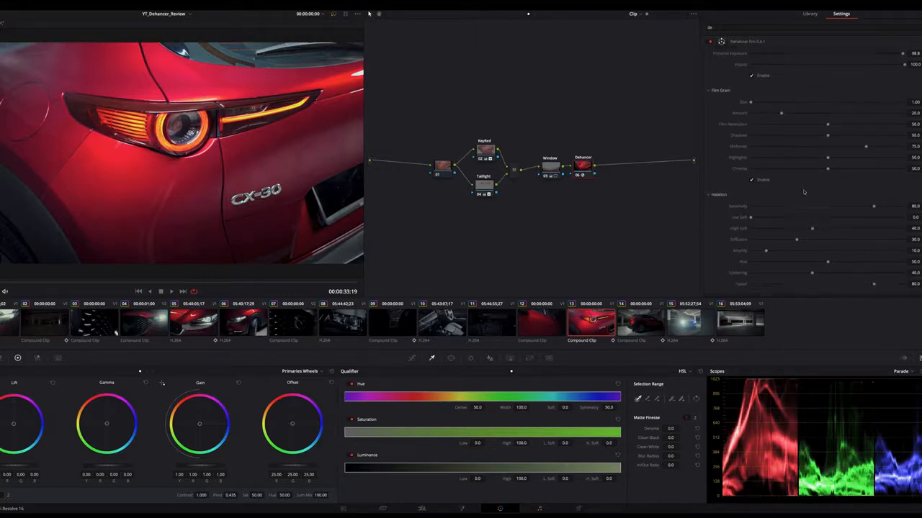
scroll(down, 3)
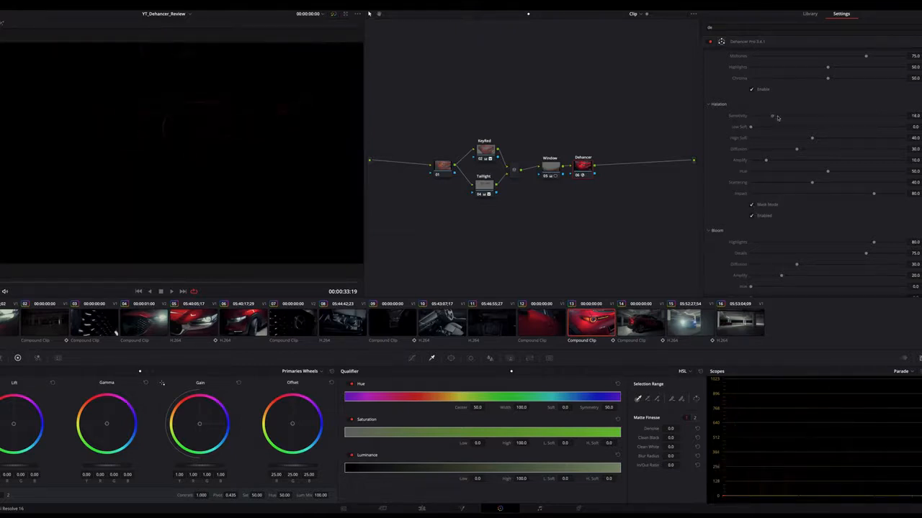
Raise halation sensitivity to 83.2, turn off Mask Mode, then disable halation.
drag(772, 115, 878, 115)
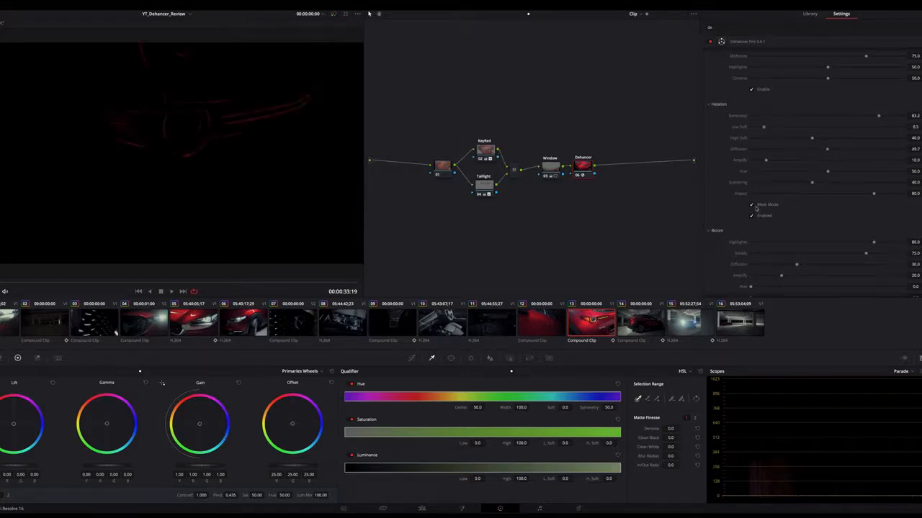
click(751, 204)
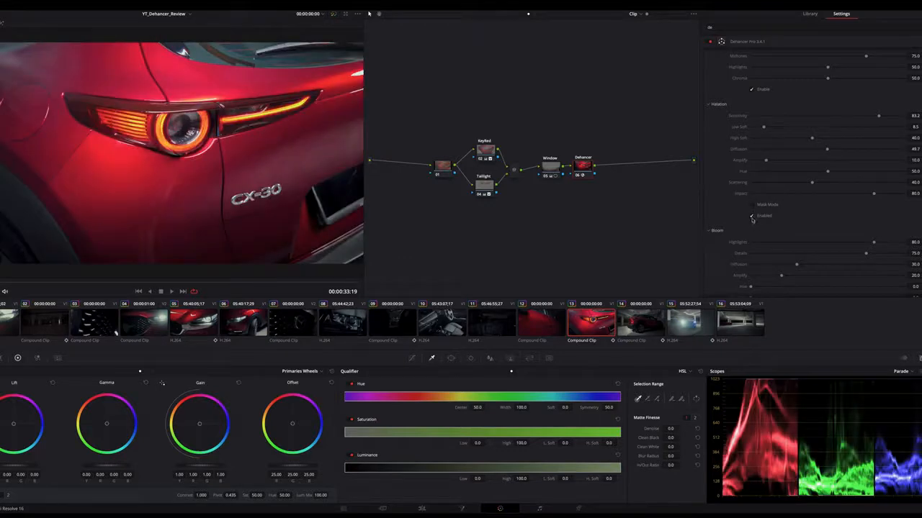
click(751, 216)
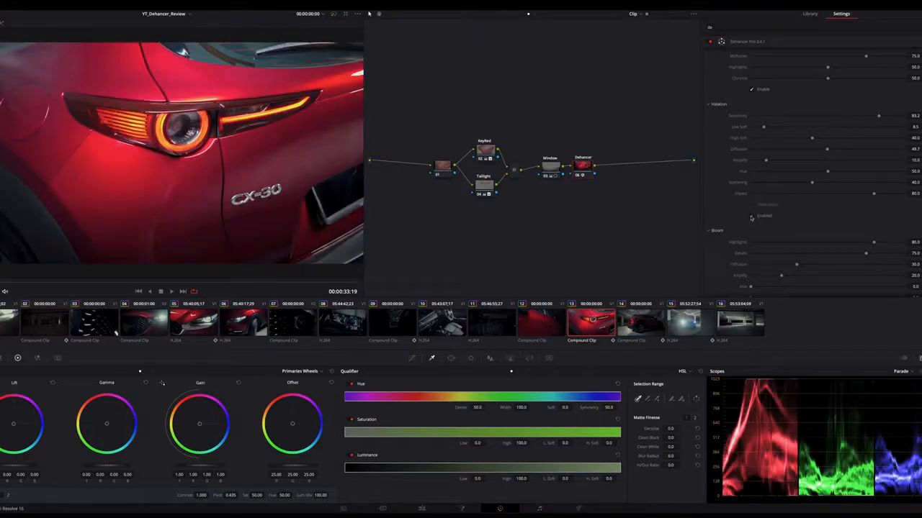